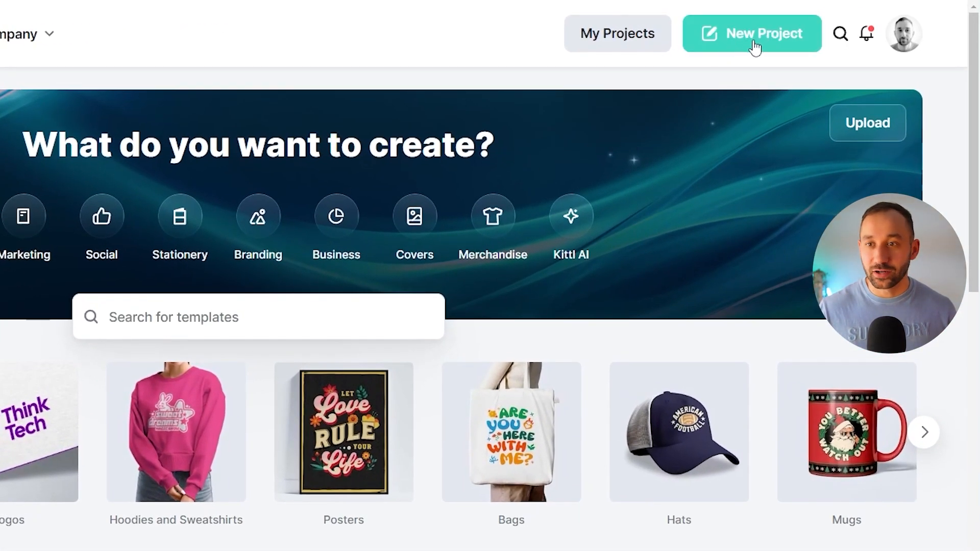
# - Create a new project from the Merch by Amazon T-Shirt preset (4500 × 5400 px)
pyautogui.click(752, 33)
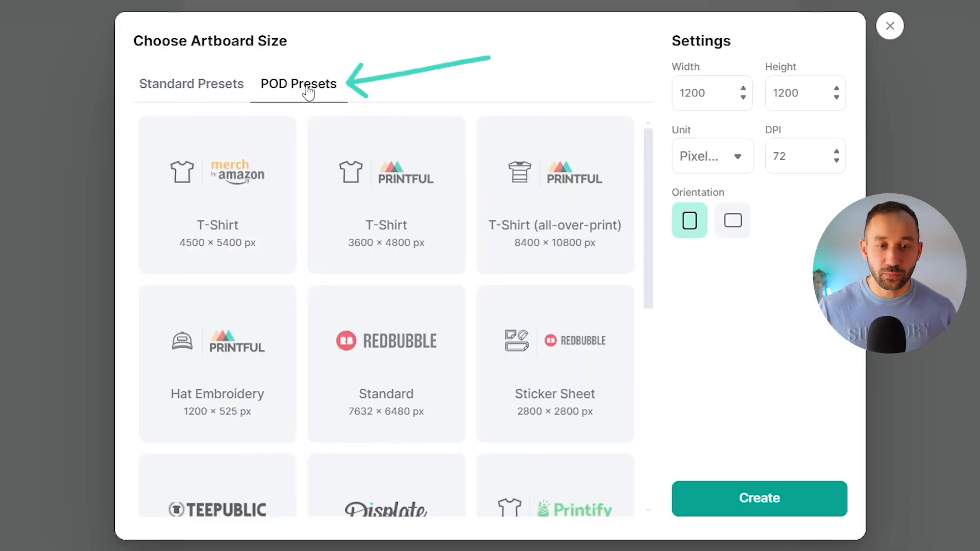
pyautogui.click(217, 194)
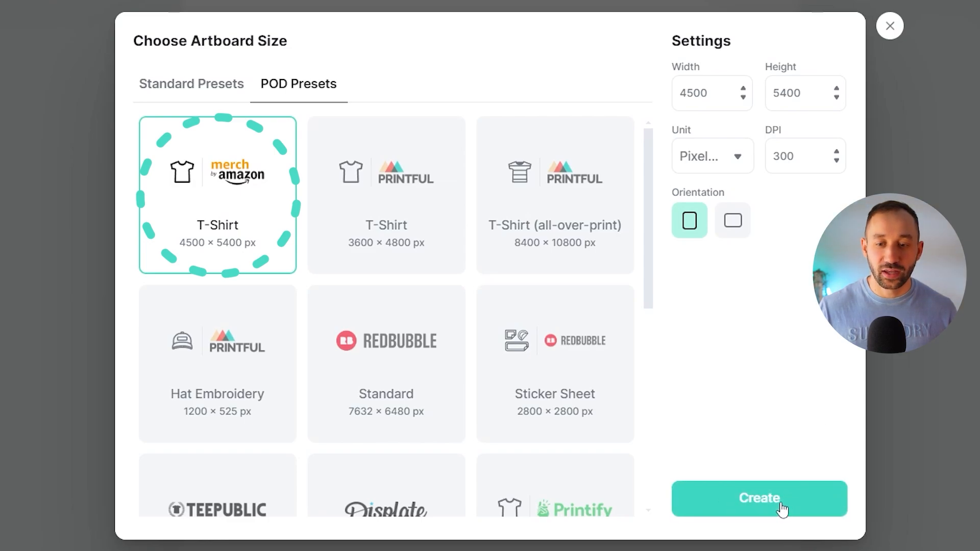
pyautogui.click(760, 498)
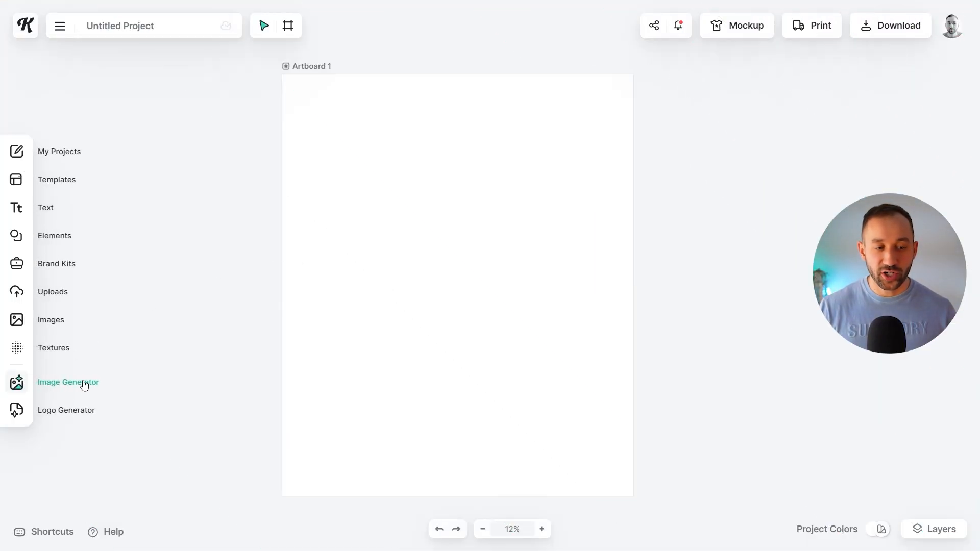
# - Prompt 'A vintage Bison graphic set against a round vintage sunset' with Turbo and T-Shirt Graphic style
pyautogui.click(68, 382)
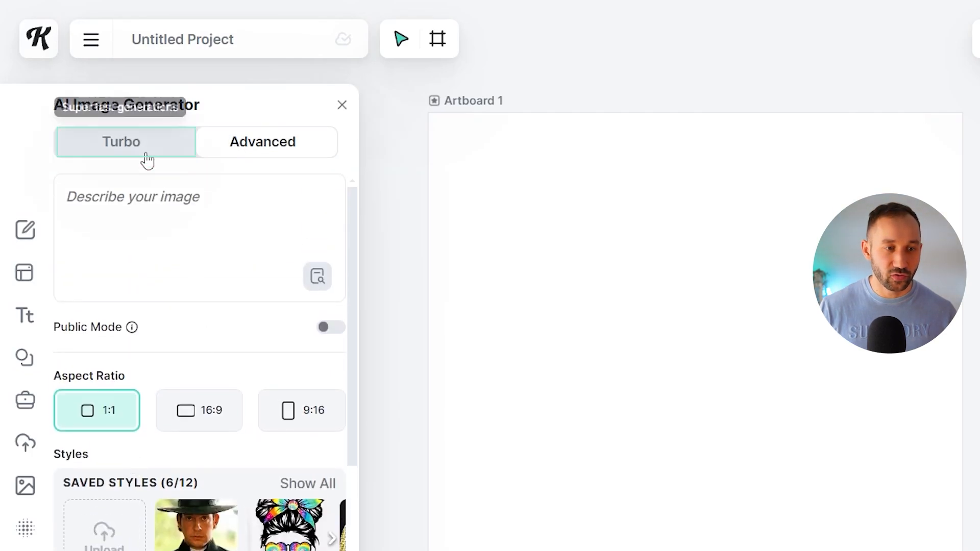
pyautogui.scroll(-3)
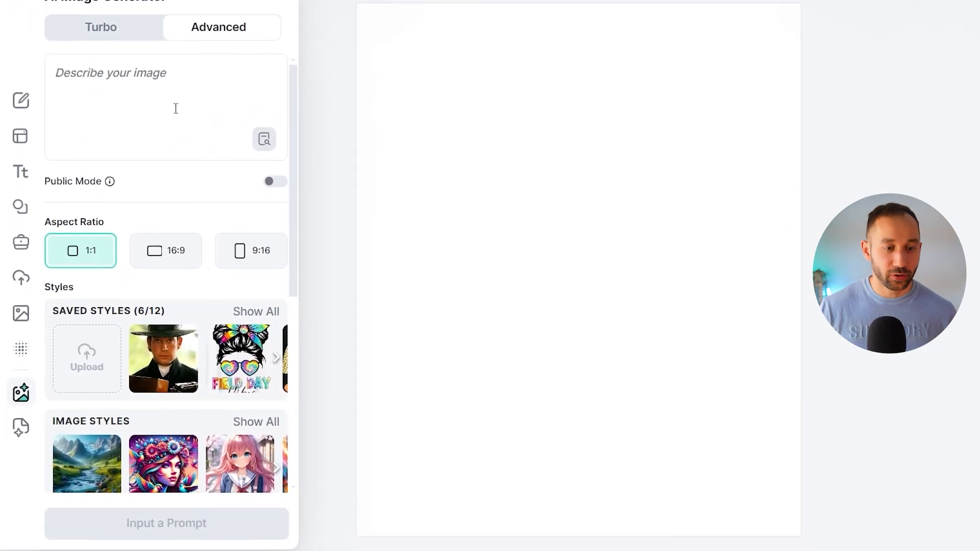
pyautogui.write('A vintage Bison graphic set against a round vintage sunset')
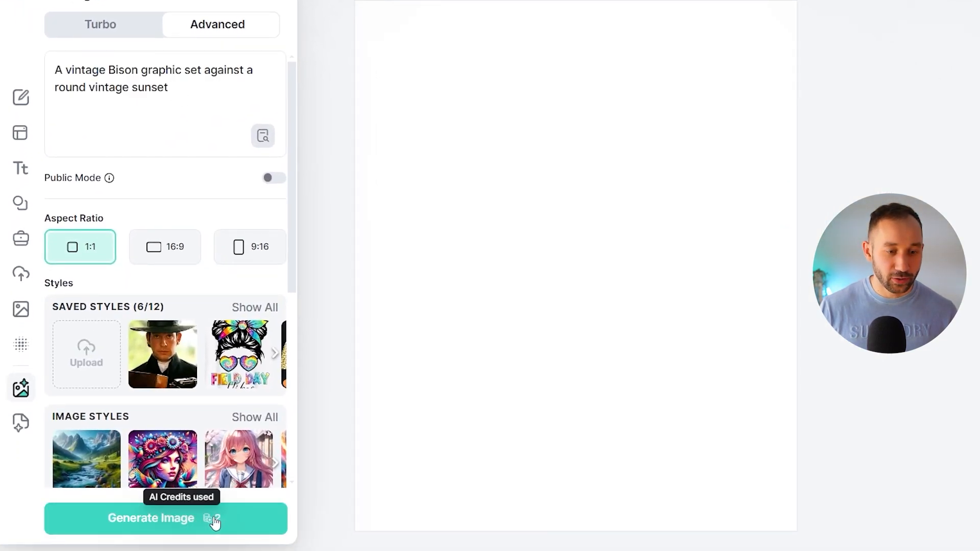
pyautogui.click(100, 24)
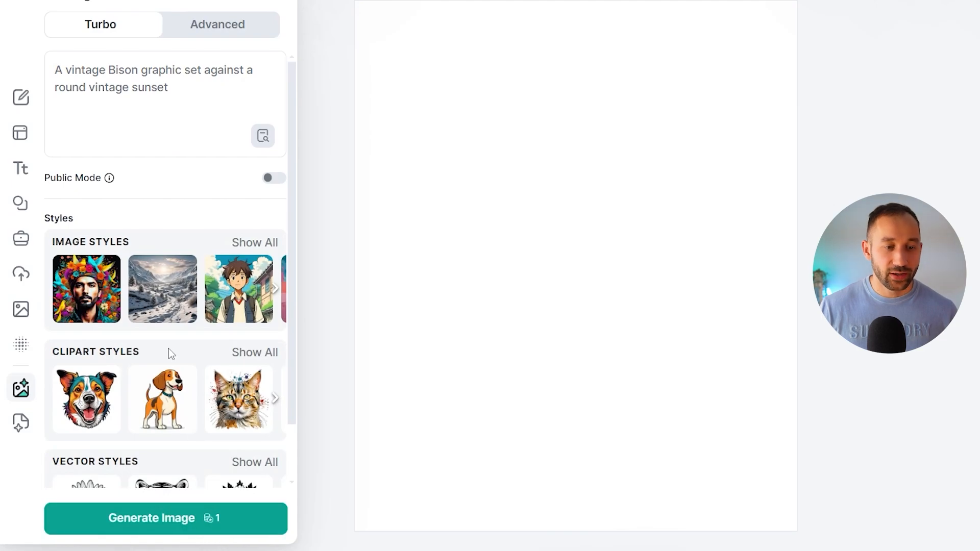
pyautogui.moveTo(162, 289)
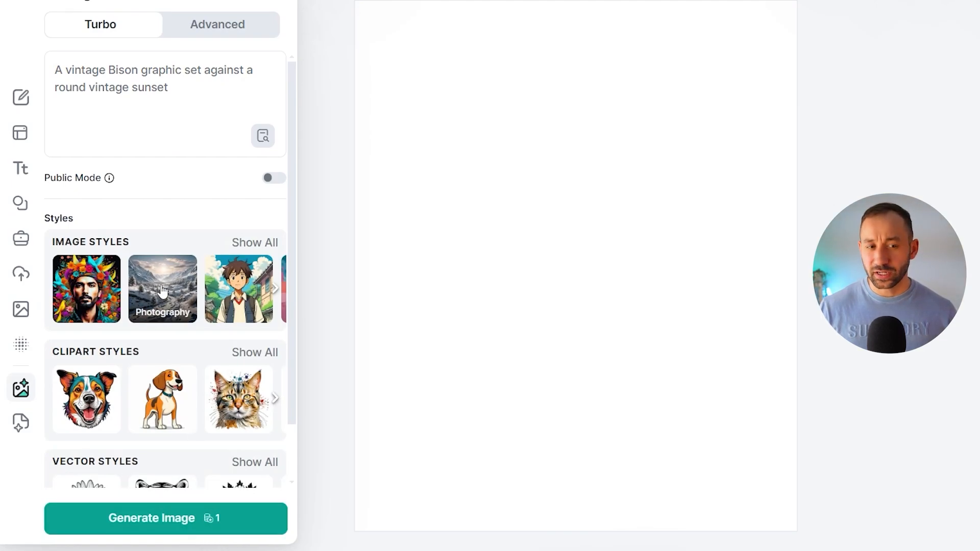
pyautogui.scroll(-3)
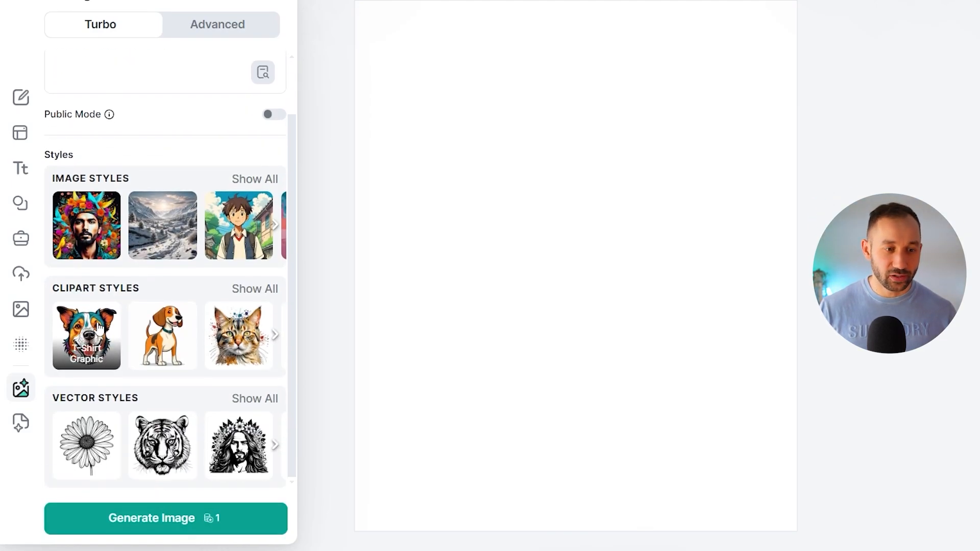
pyautogui.click(254, 289)
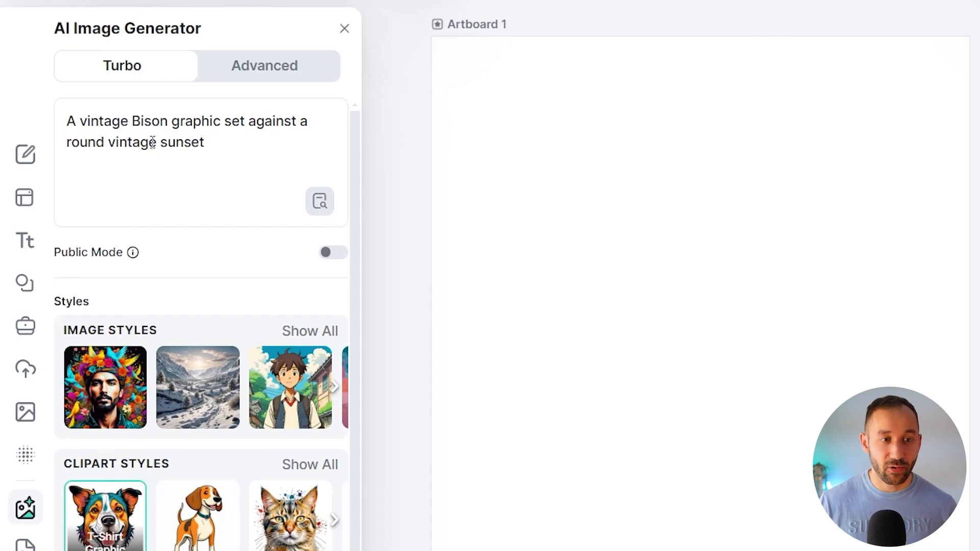
pyautogui.doubleClick(153, 121)
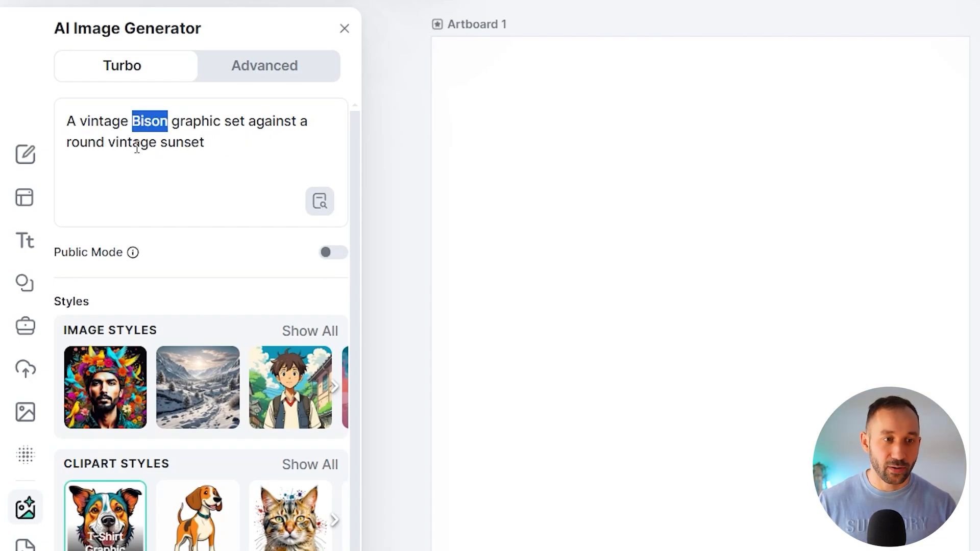
pyautogui.moveTo(226, 154)
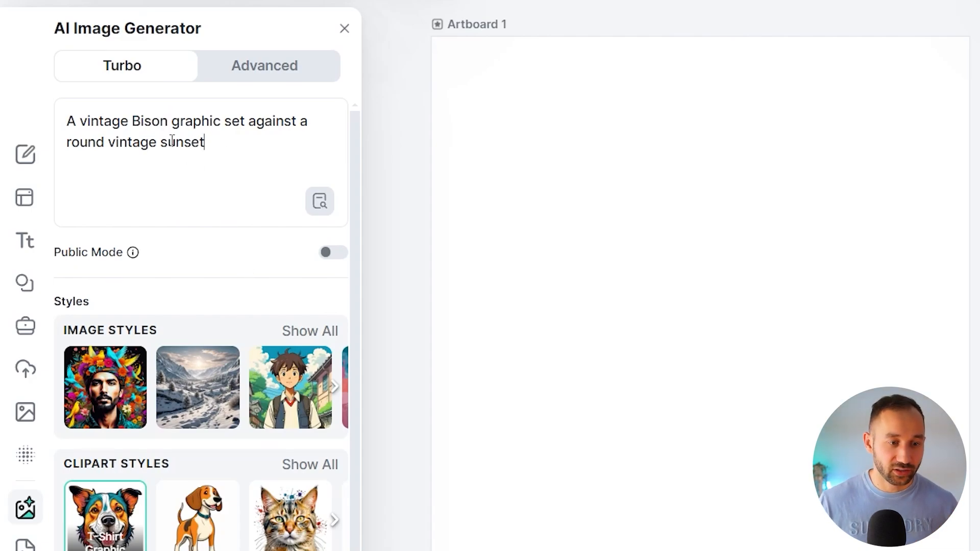
pyautogui.scroll(-3)
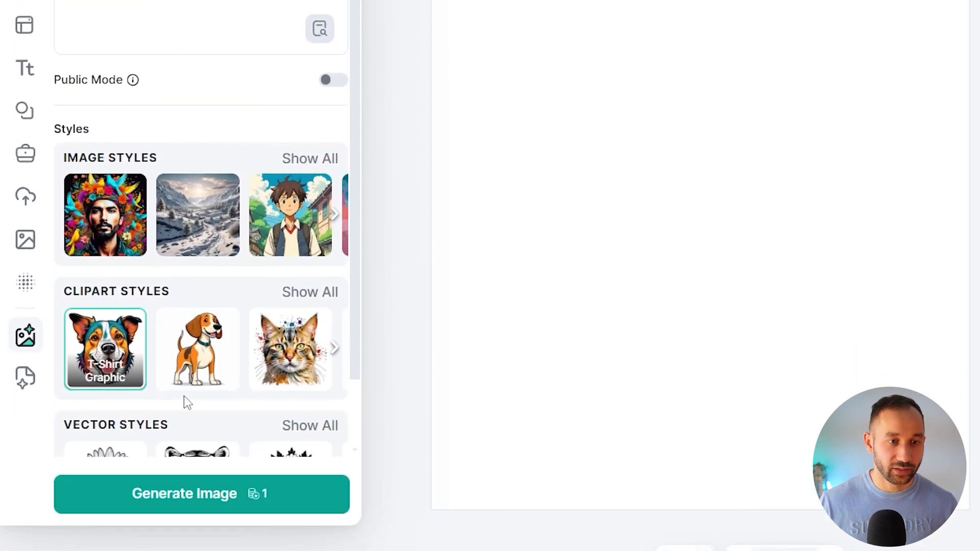
# - Generate the bison sunset badge image onto the artboard
pyautogui.click(202, 494)
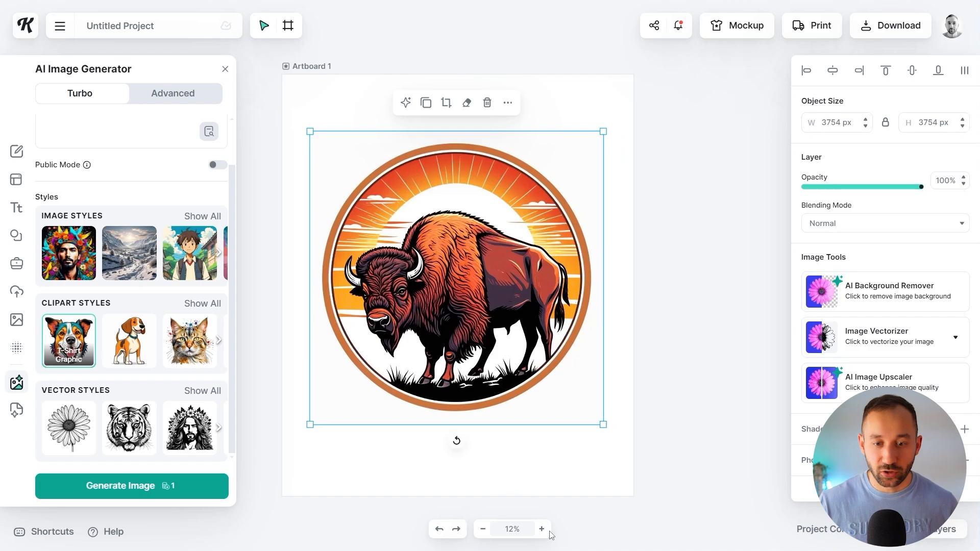
pyautogui.moveTo(608, 431)
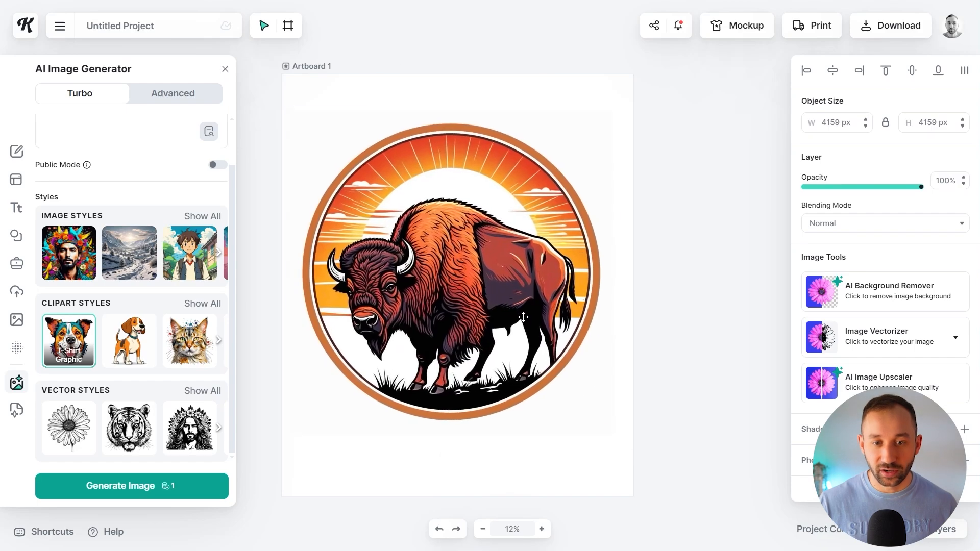
# - Remove the bison badge's white background with the AI Background Remover
pyautogui.click(457, 281)
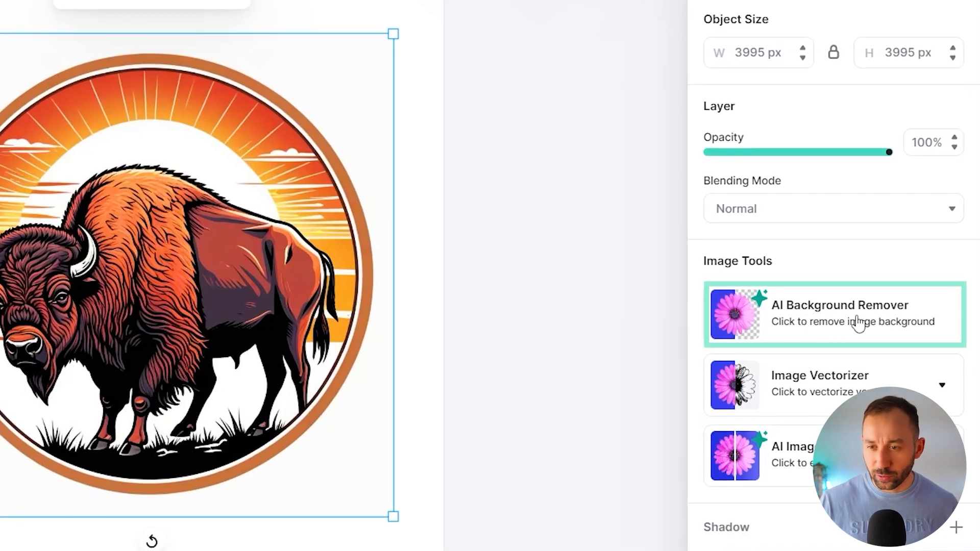
pyautogui.click(833, 315)
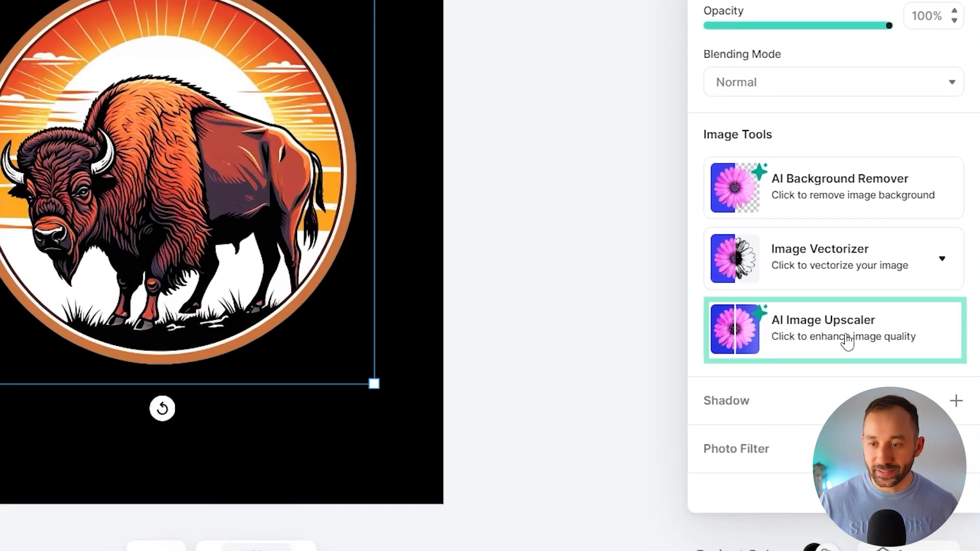
# - Upscale the bison badge with AI Image Upscaler, then deselect it
pyautogui.click(823, 328)
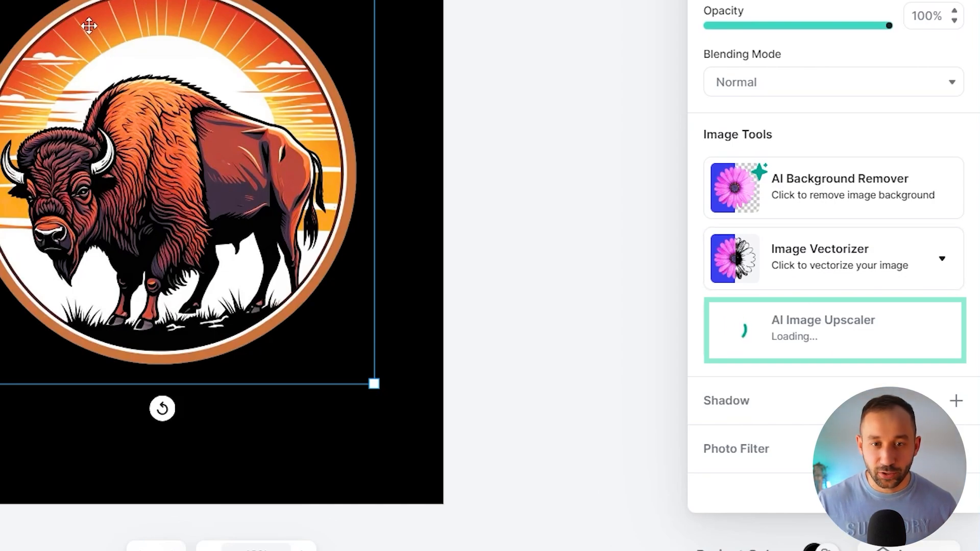
pyautogui.click(823, 328)
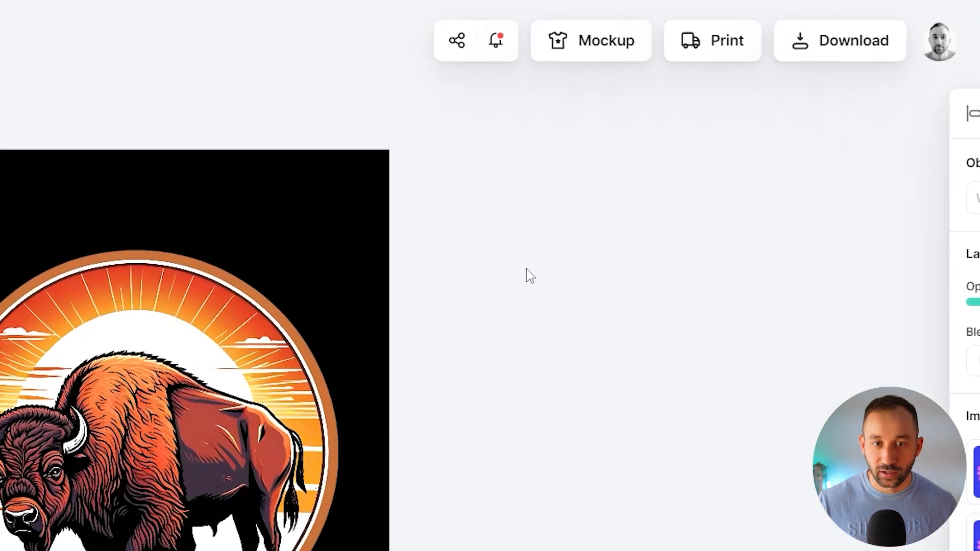
pyautogui.click(26, 250)
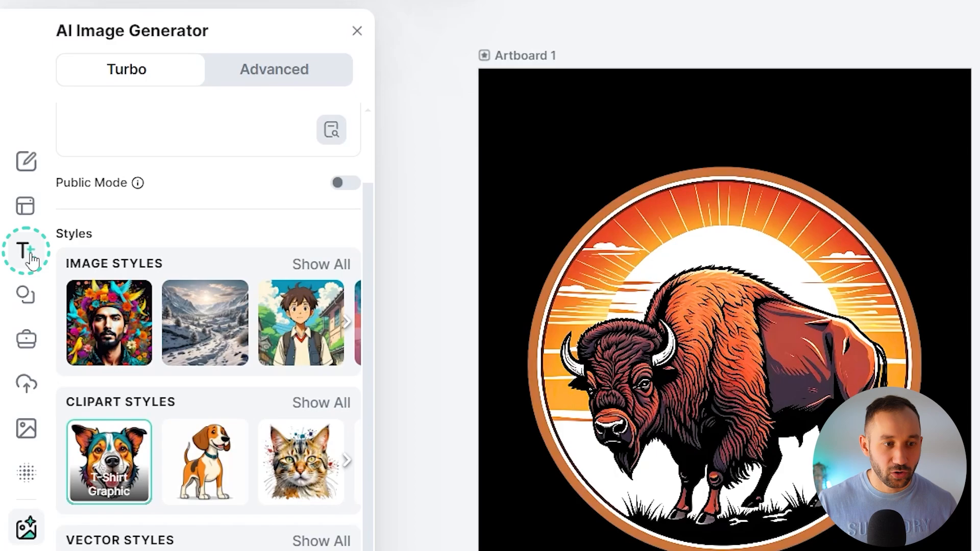
# - Add a headline text box and set its colour to FFFFFF
pyautogui.click(26, 252)
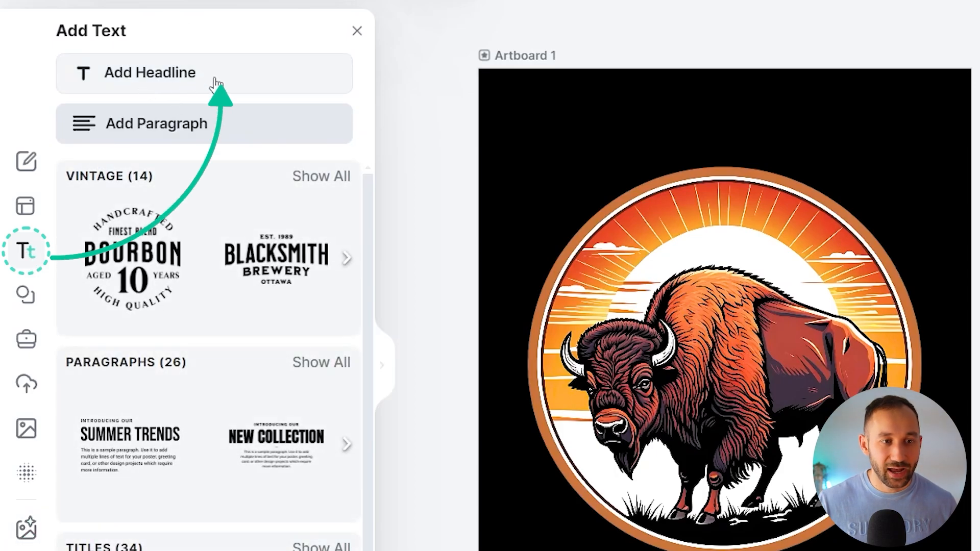
pyautogui.click(150, 73)
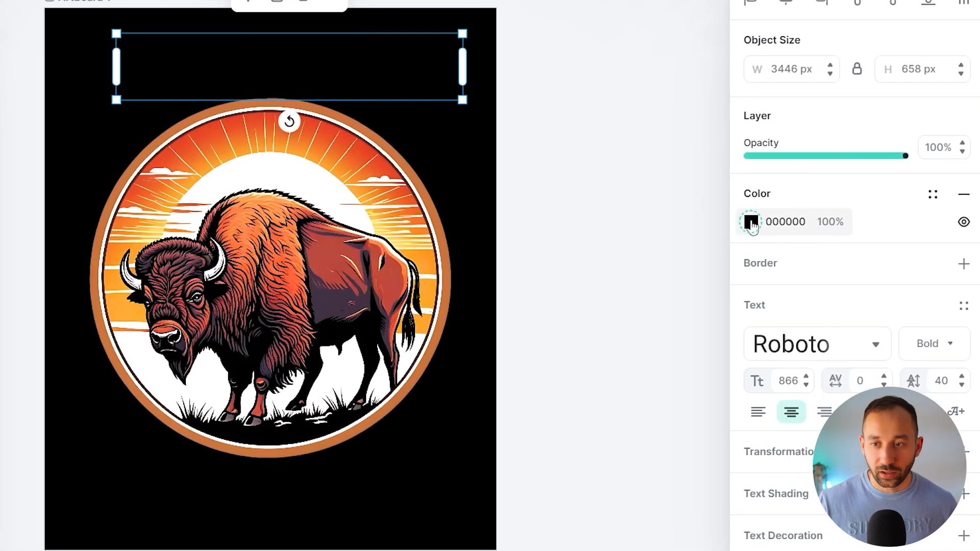
pyautogui.click(751, 222)
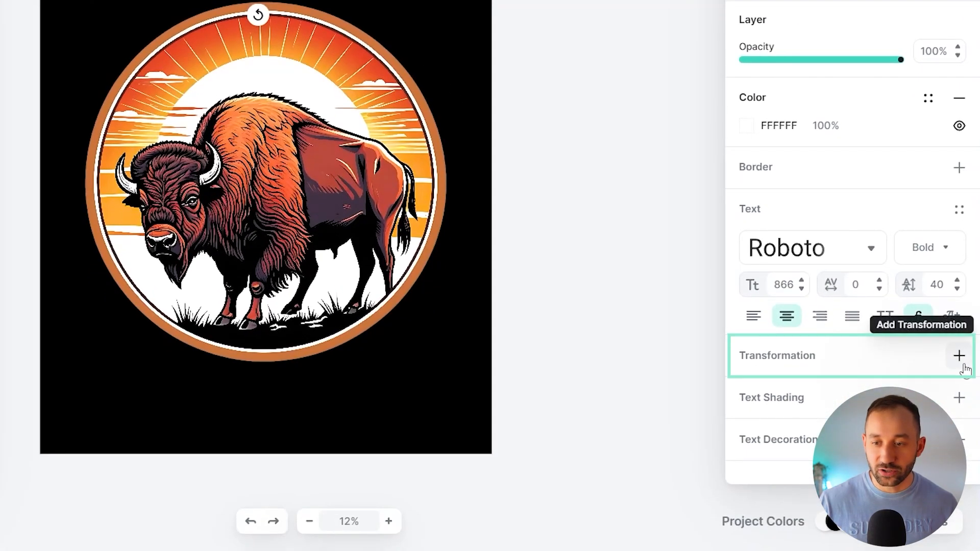
# - Curve the headline with the Circle transformation and type 'DON'T PET THE'
pyautogui.click(960, 356)
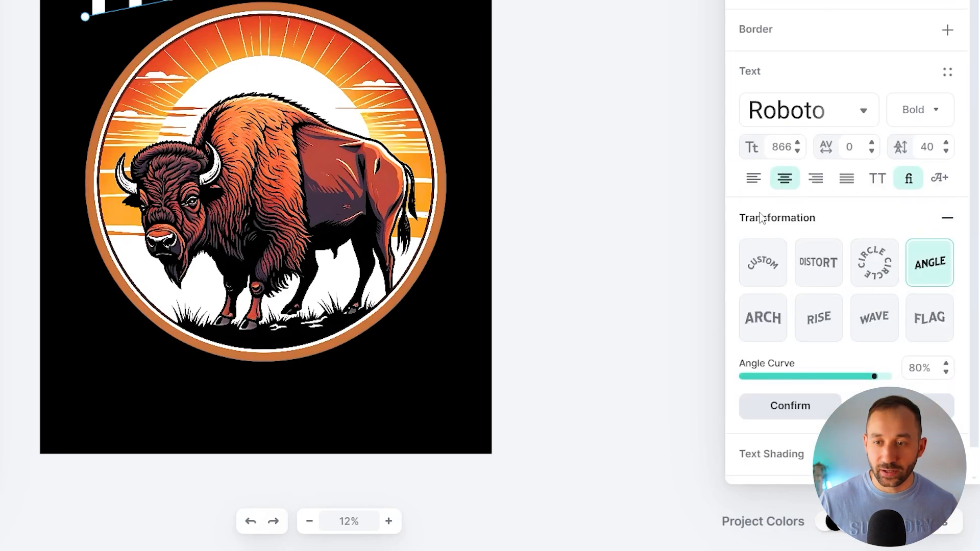
pyautogui.click(819, 262)
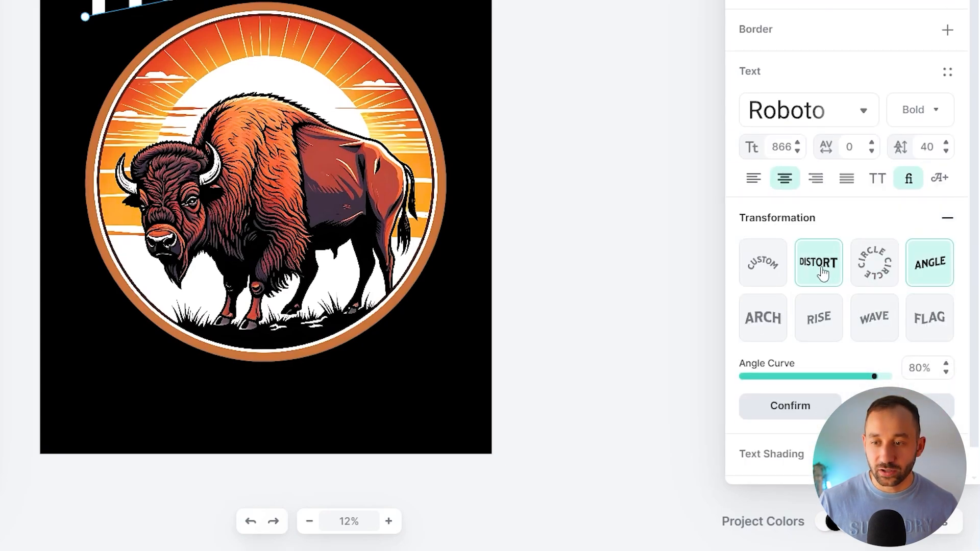
pyautogui.click(875, 263)
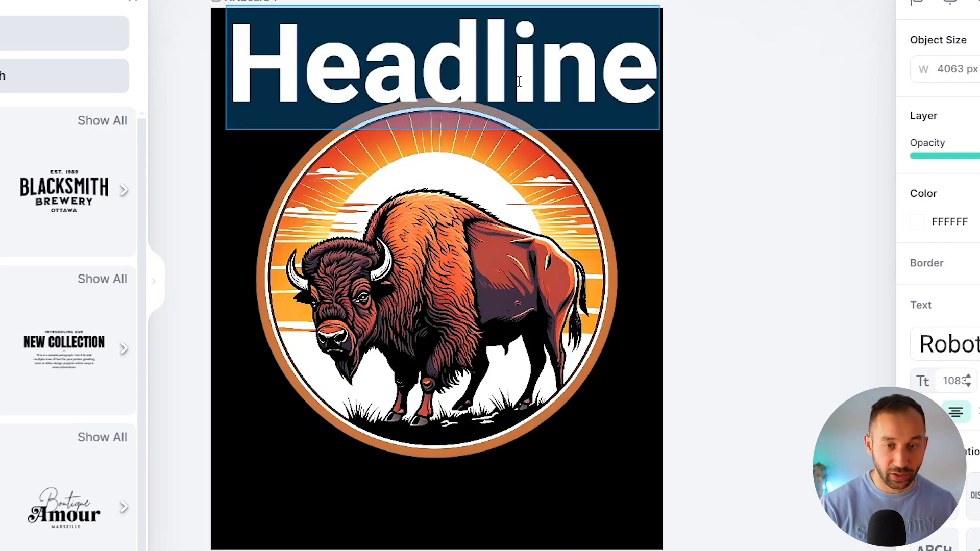
pyautogui.write("DON'T PET THE")
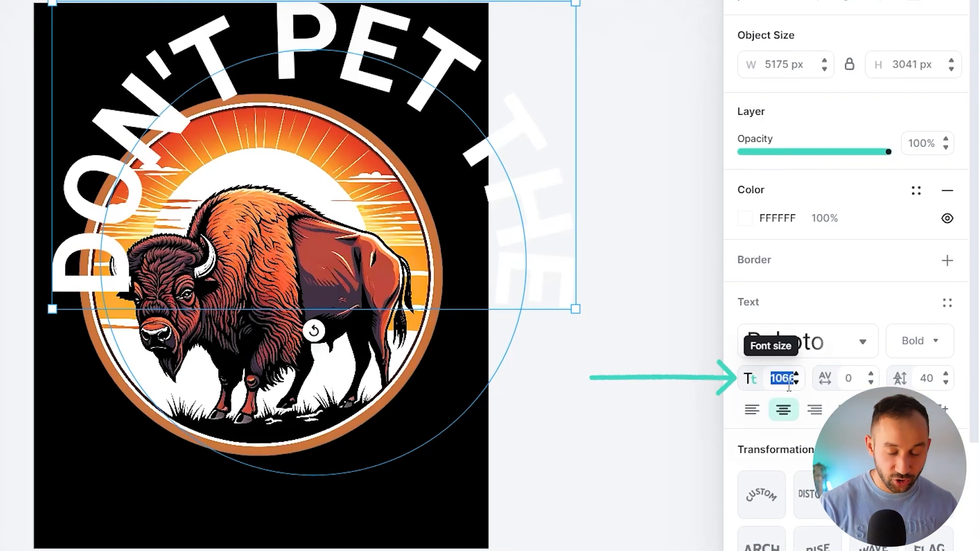
pyautogui.write('600')
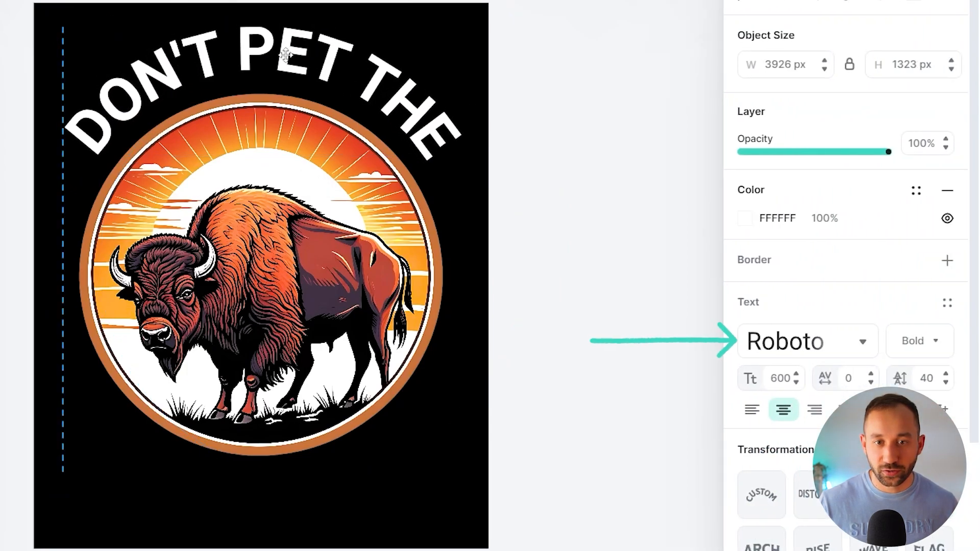
# - Set the curved headline's font to Sancreek and select the font size field
pyautogui.click(797, 340)
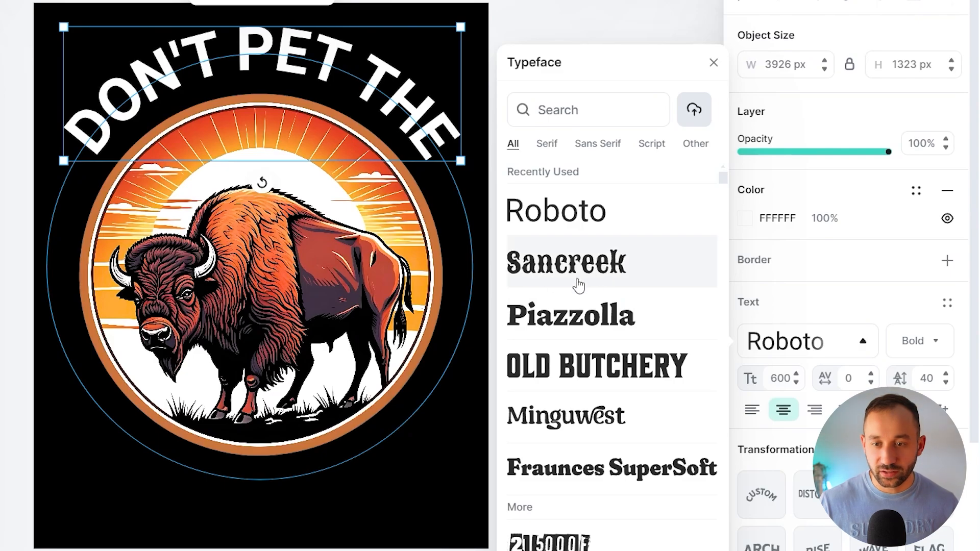
pyautogui.click(566, 261)
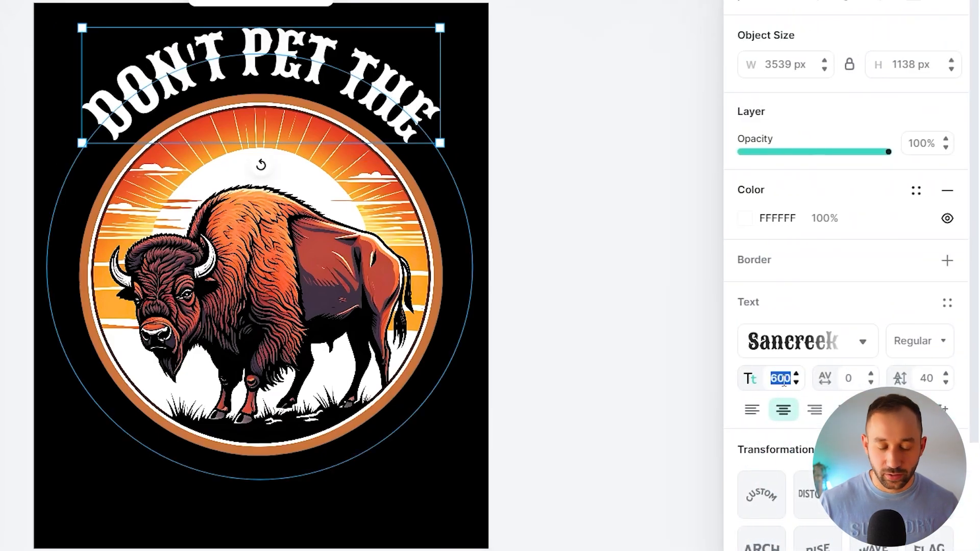
pyautogui.click(797, 373)
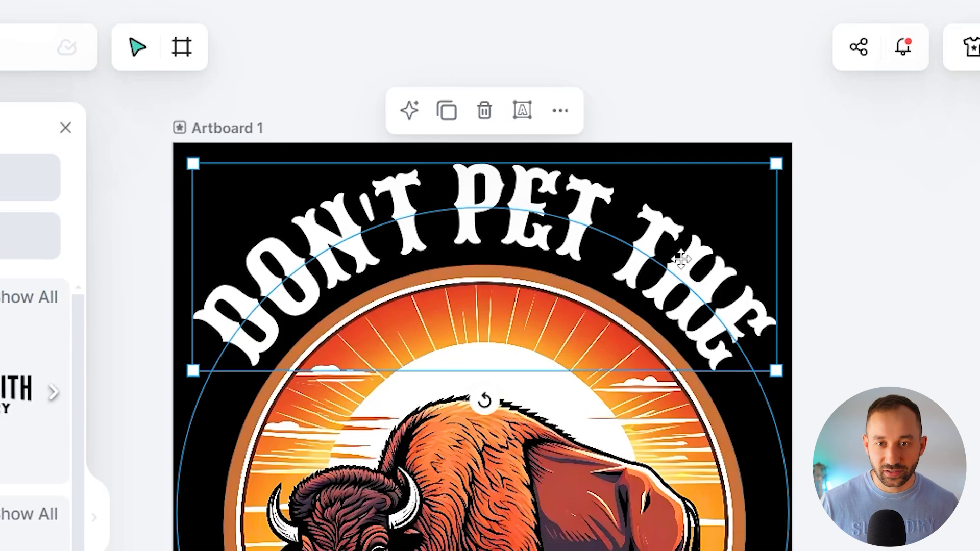
pyautogui.moveTo(678, 262)
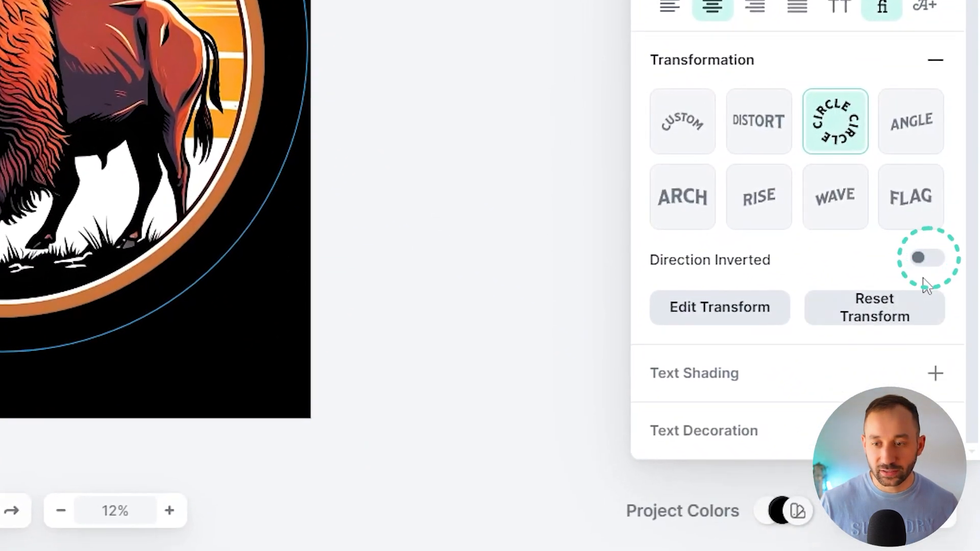
# - Invert the duplicated text's circle direction so 'FLUFFY COWS' curves below, undoing a change
pyautogui.click(927, 259)
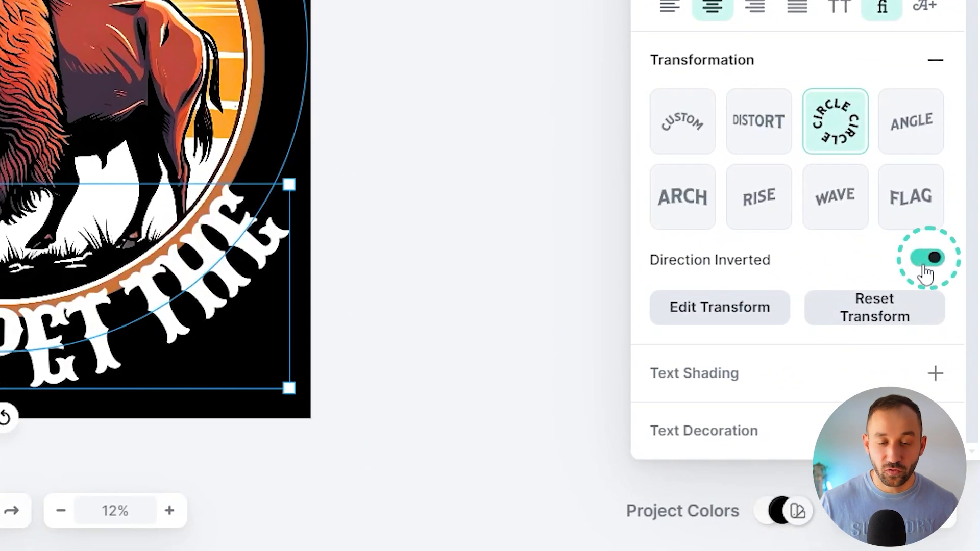
pyautogui.click(931, 257)
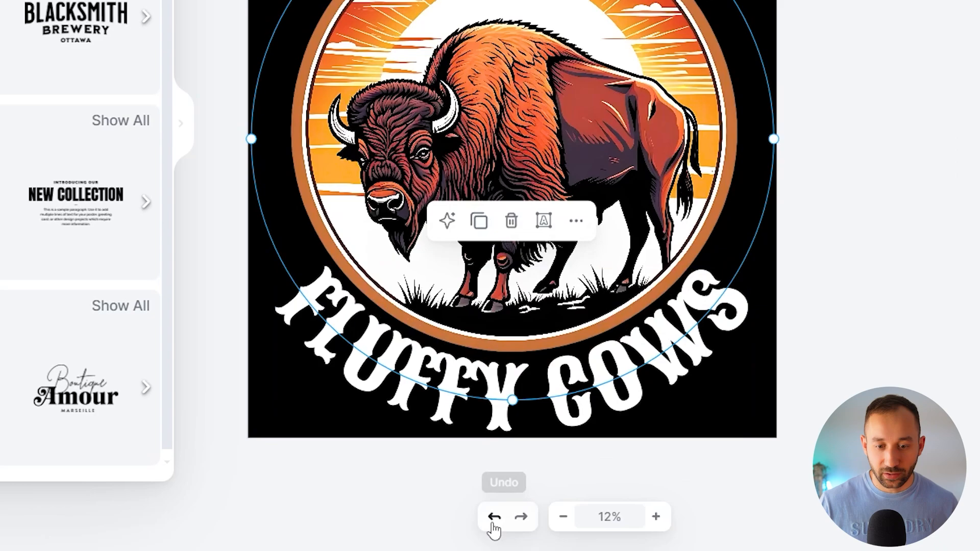
pyautogui.click(493, 516)
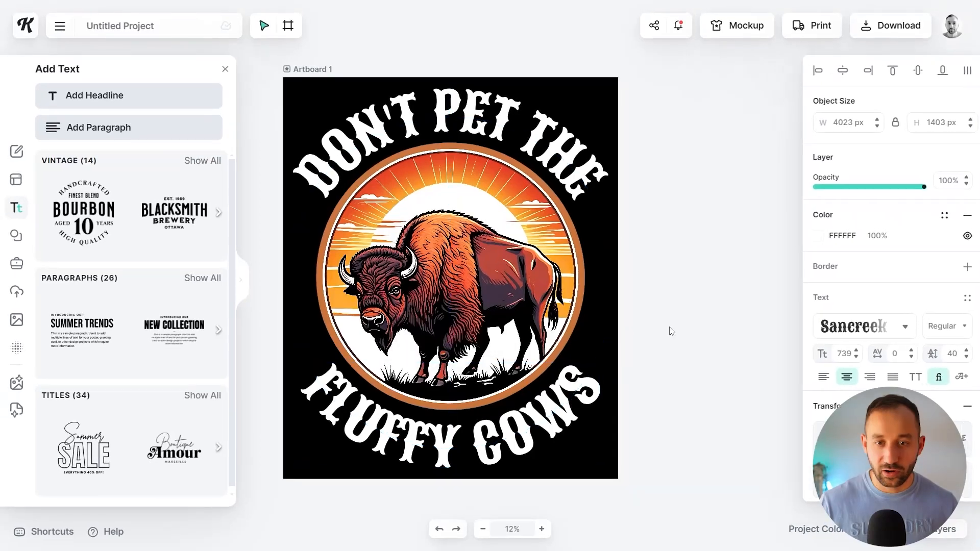
pyautogui.click(482, 529)
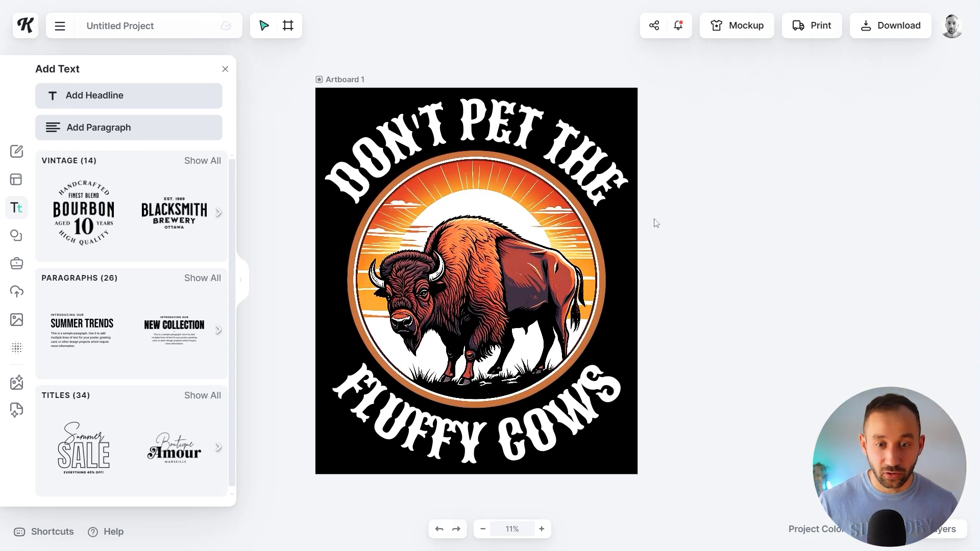
pyautogui.click(541, 529)
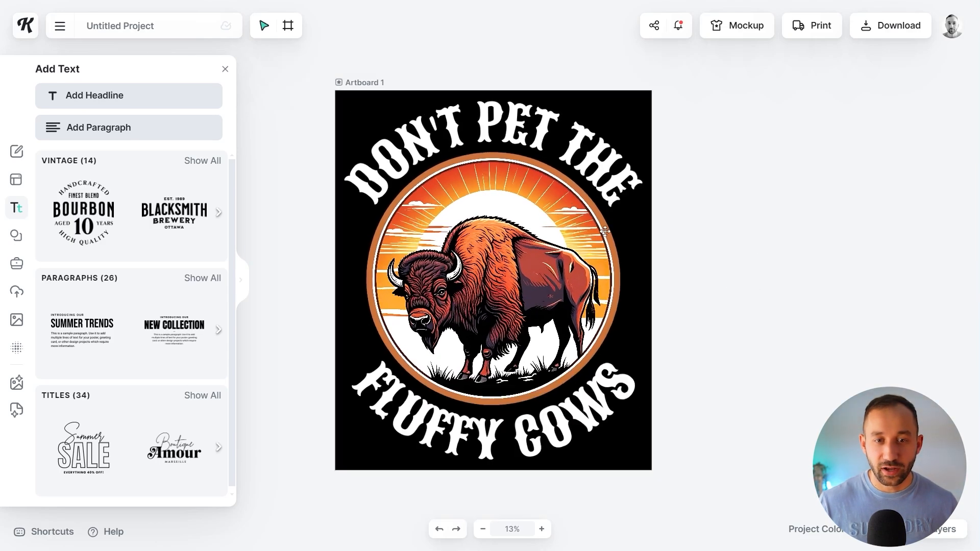
pyautogui.click(482, 529)
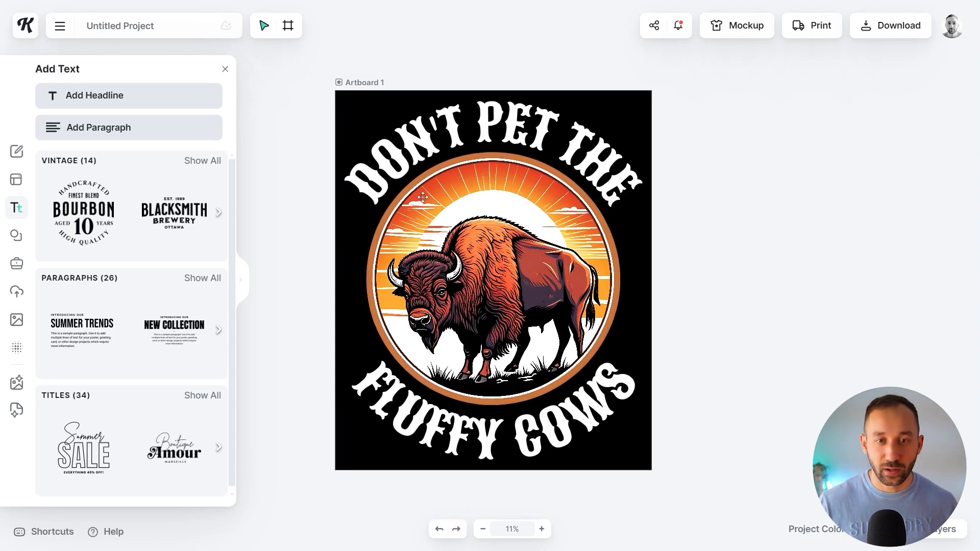
pyautogui.click(541, 529)
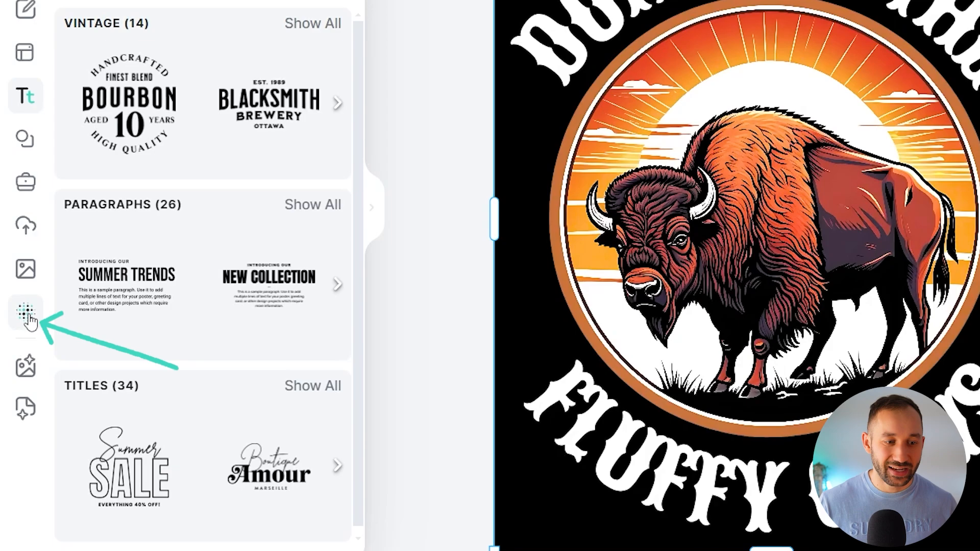
# - Apply a crack texture as an Alpha Mask with Clip Content enabled, then reselect the artboard
pyautogui.click(26, 313)
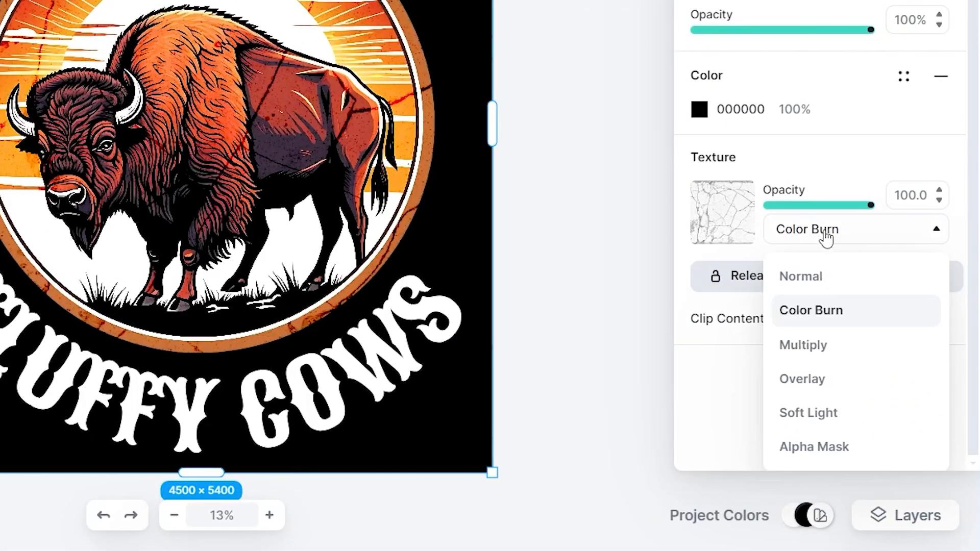
pyautogui.click(814, 446)
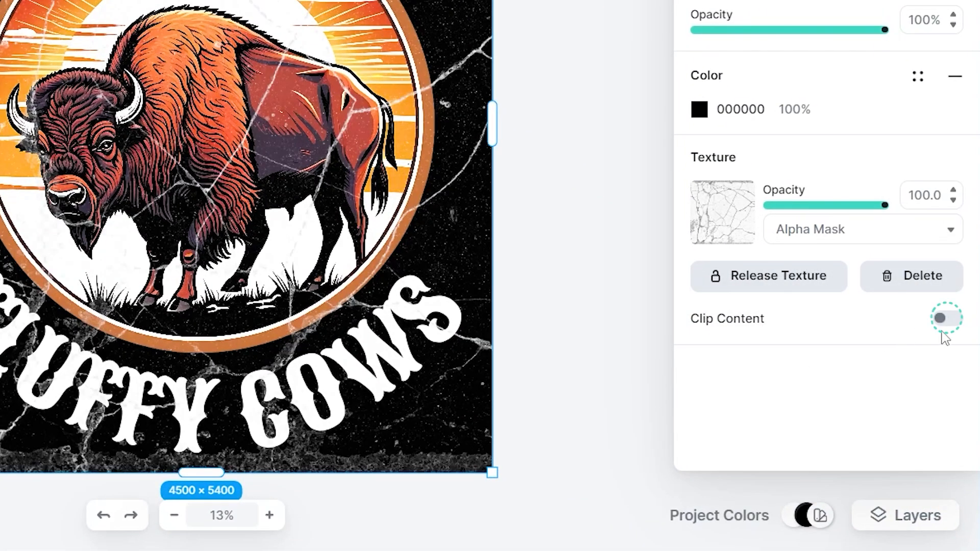
pyautogui.click(947, 319)
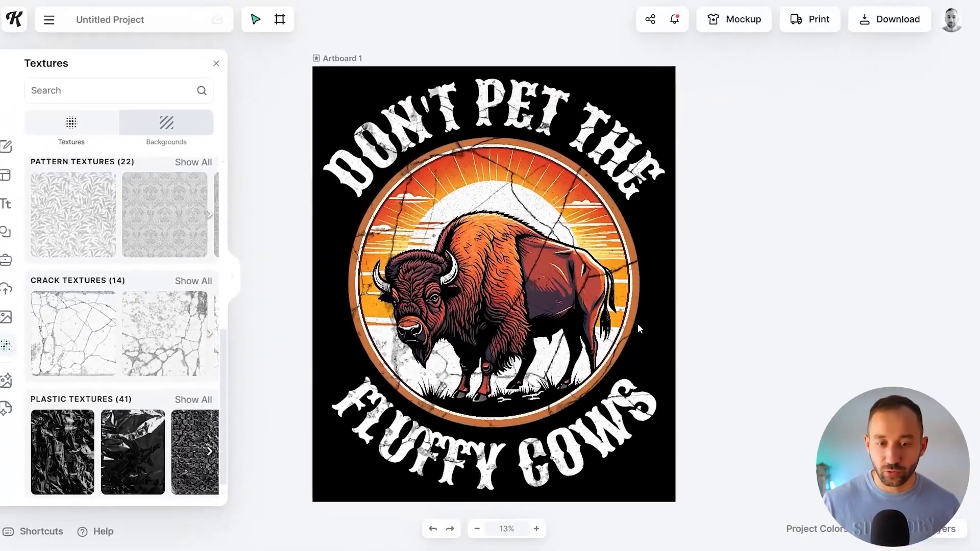
pyautogui.click(476, 529)
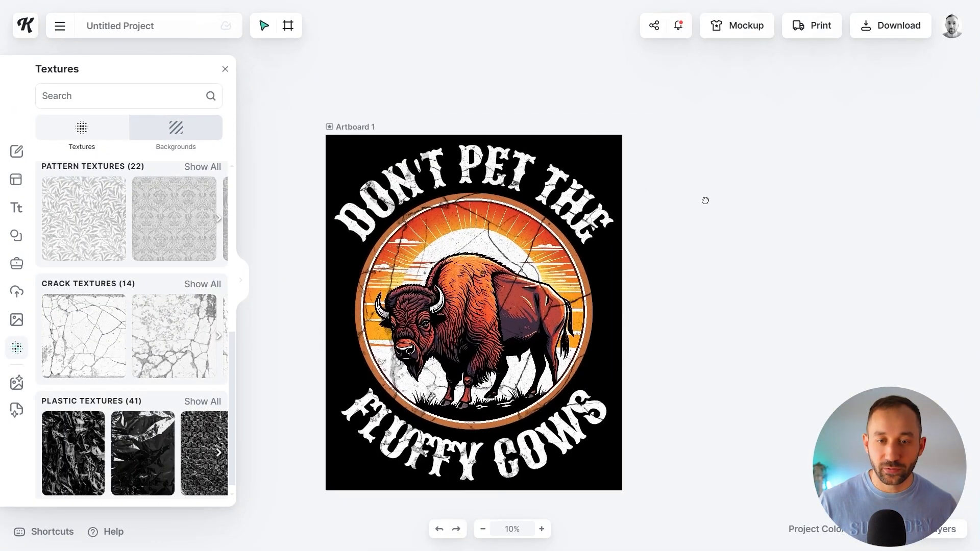
pyautogui.click(473, 312)
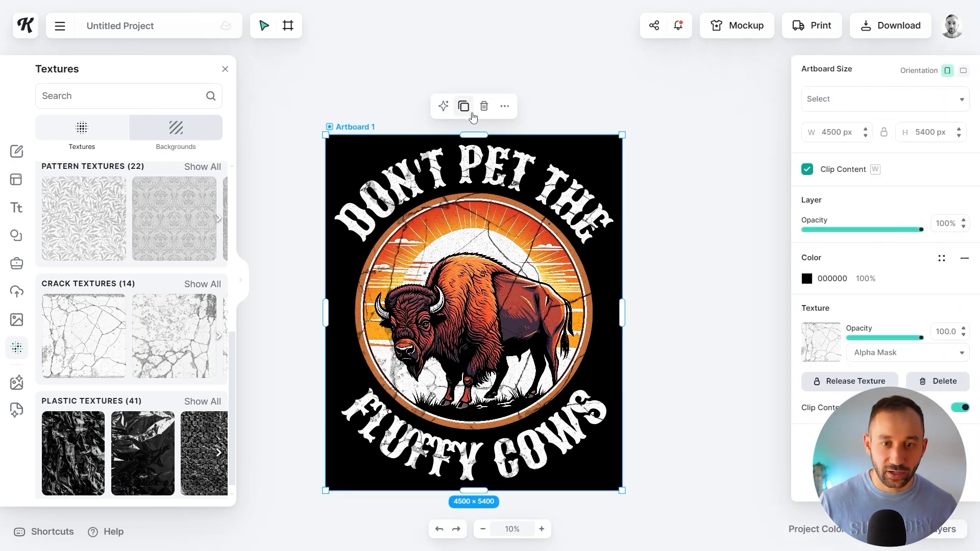
# - Paste a copy of the bison artboard and retype its top curved slogan as 'DON'T MESS WITH'
pyautogui.press('ctrl+v')
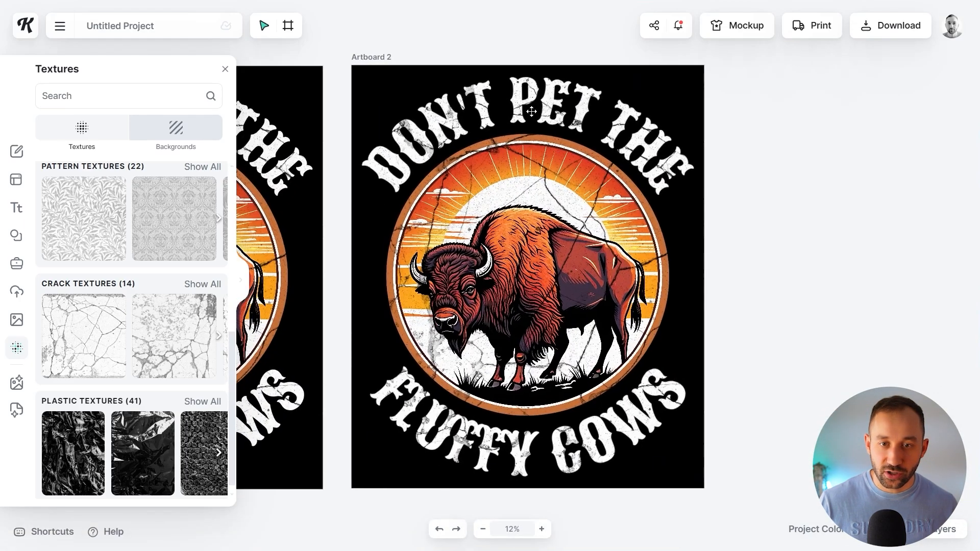
pyautogui.click(531, 106)
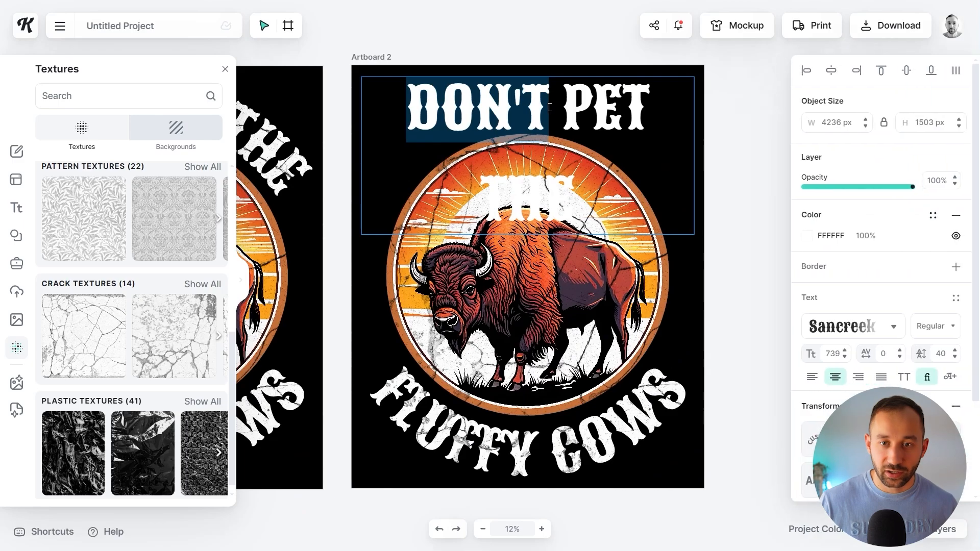
pyautogui.write('DON@T')
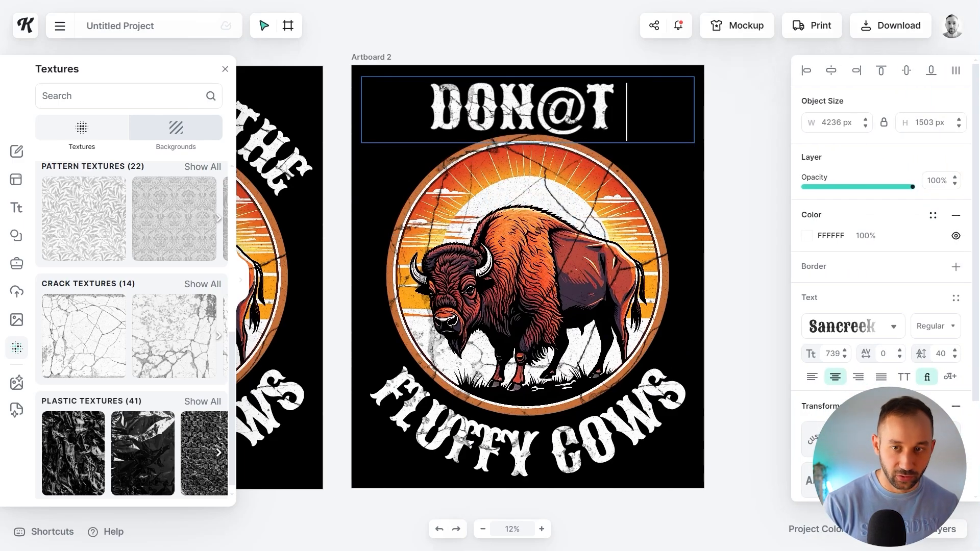
pyautogui.write("DON'T MESS WITH")
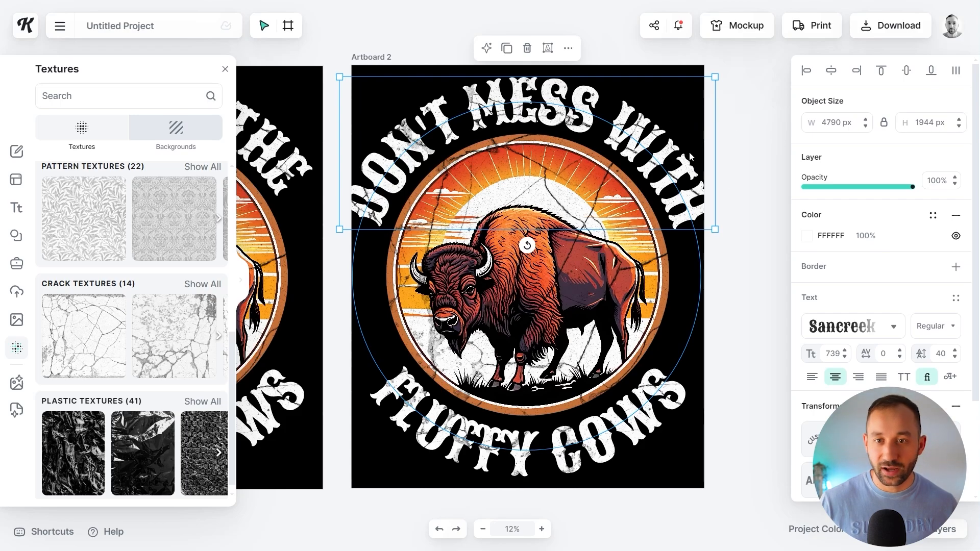
pyautogui.moveTo(708, 207)
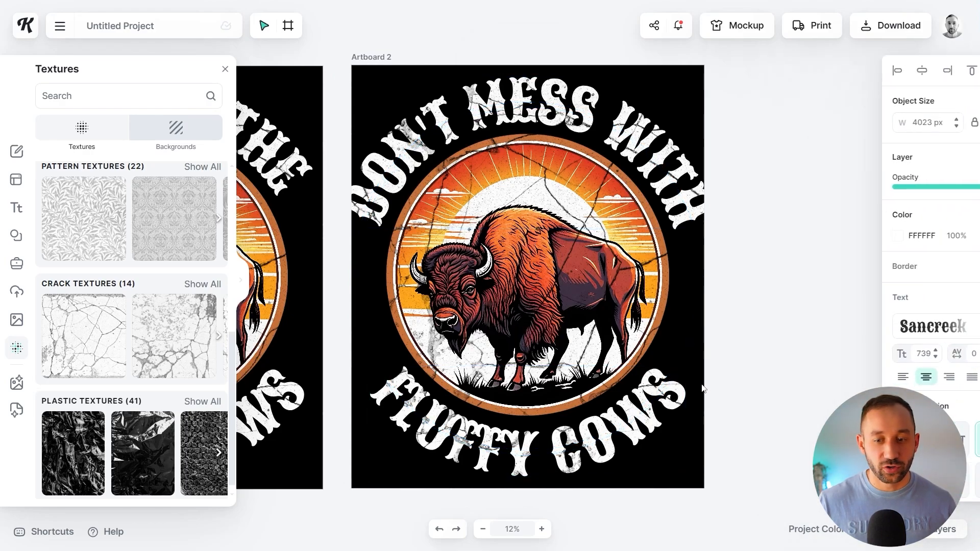
pyautogui.click(527, 275)
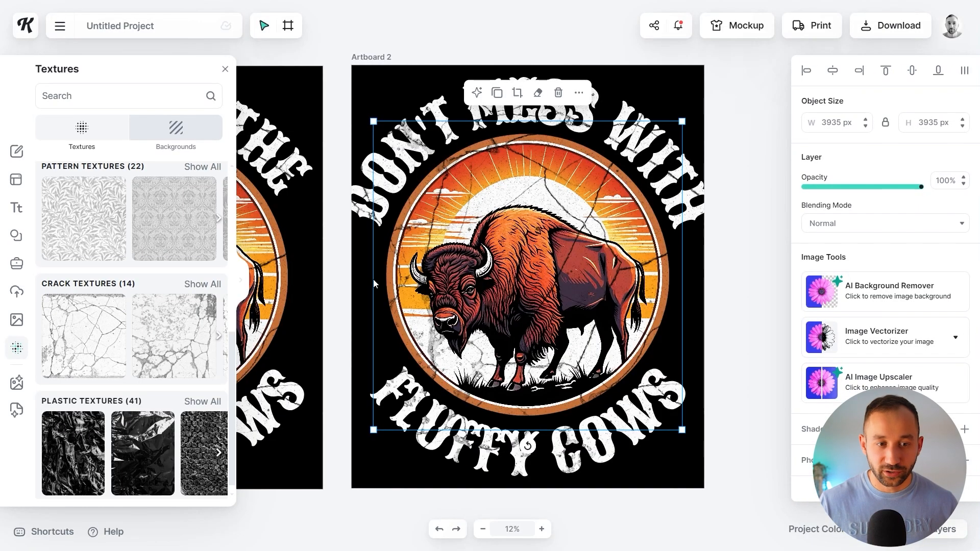
pyautogui.click(16, 382)
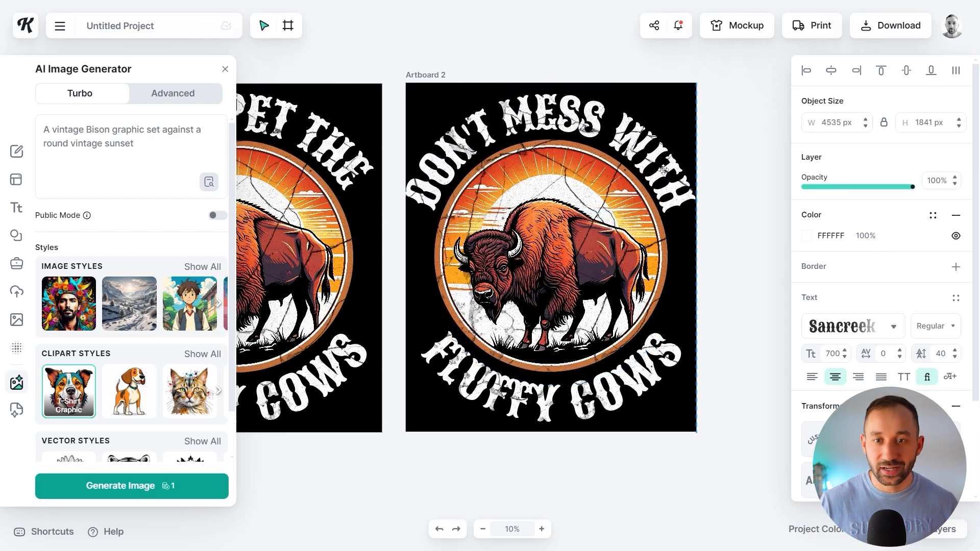
pyautogui.click(451, 56)
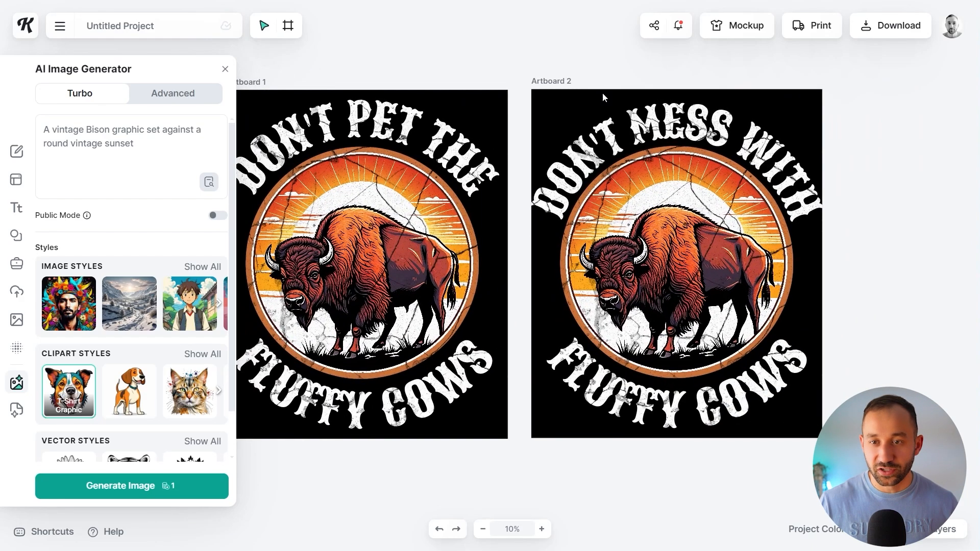
pyautogui.click(677, 262)
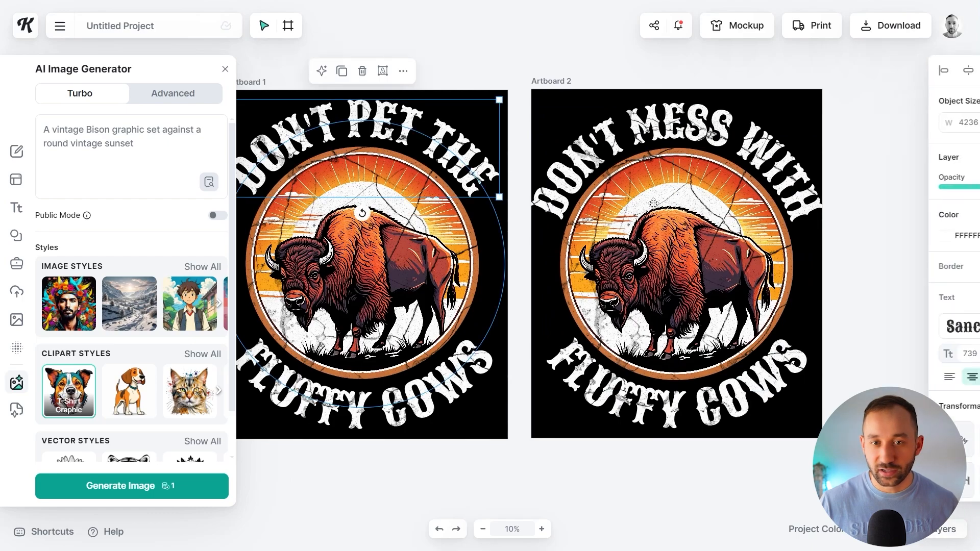
pyautogui.scroll(-3)
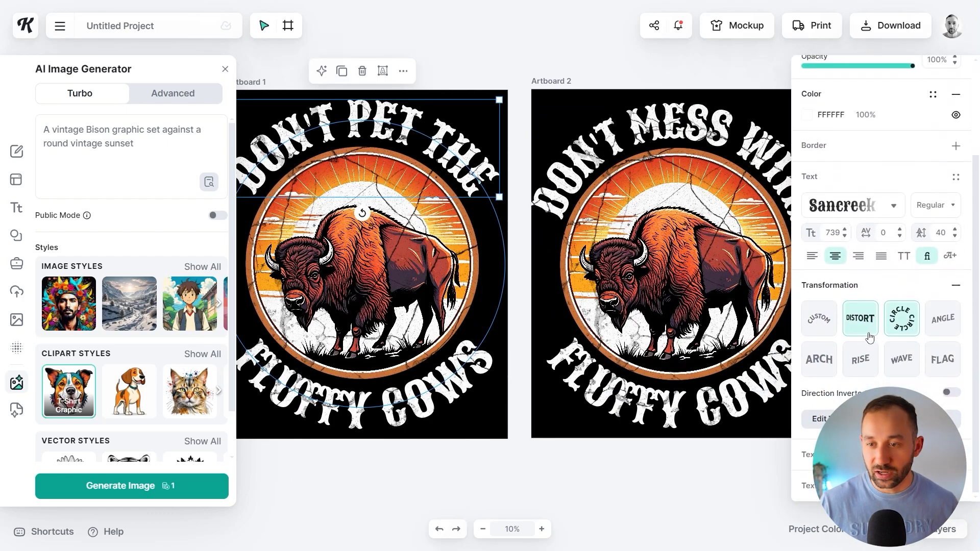